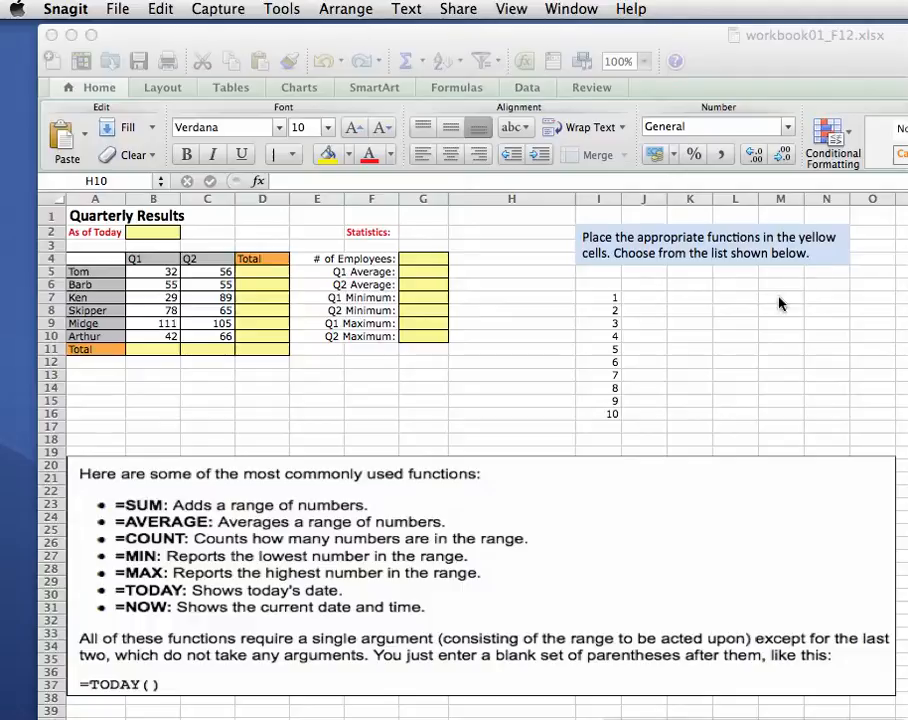
pyautogui.moveTo(183, 406)
pyautogui.write('Quarter01')
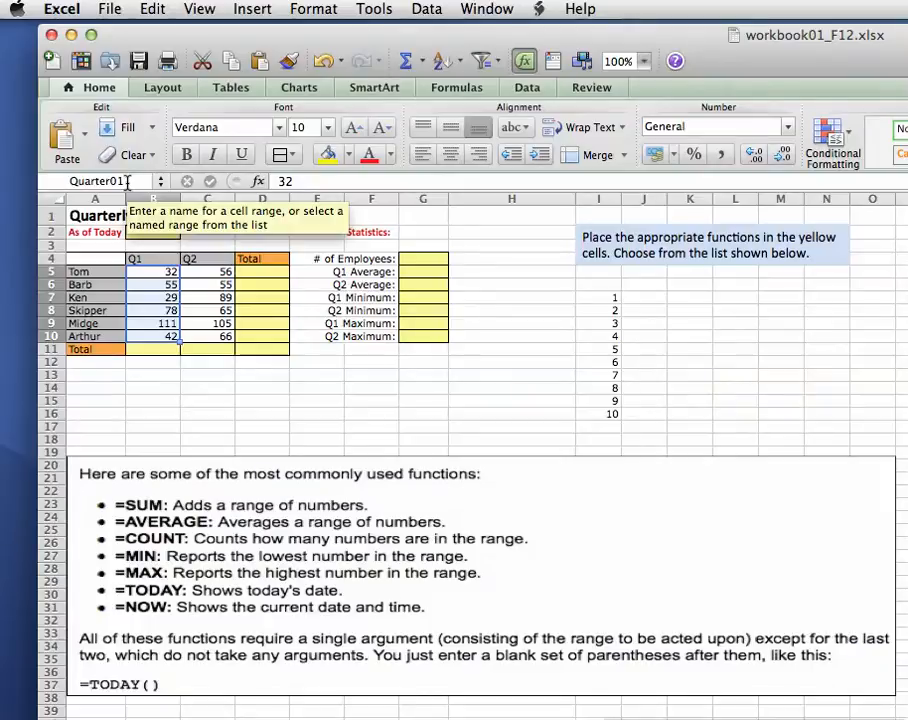
pyautogui.moveTo(143, 232)
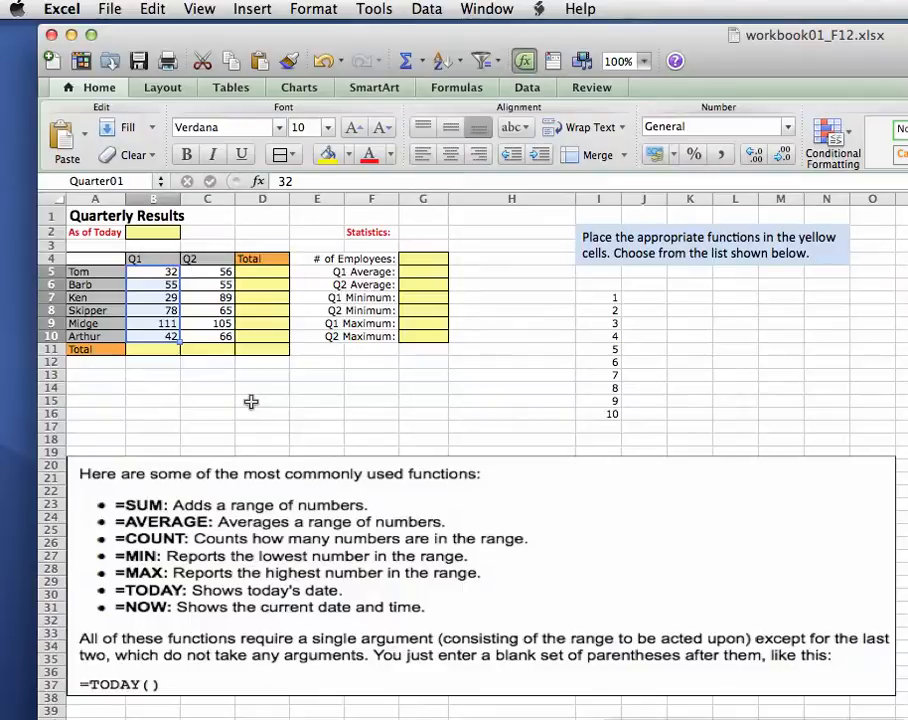
# Step: Select the numbers 1 to 10 in I7:I16 and name them myRange
pyautogui.click(262, 401)
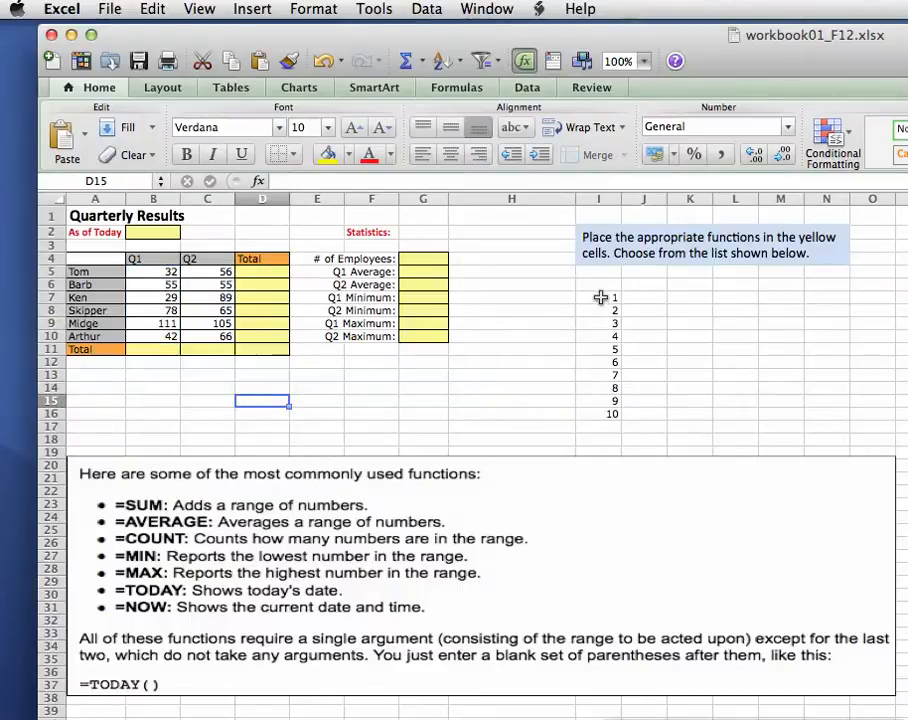
pyautogui.moveTo(598, 297); pyautogui.dragTo(598, 413)
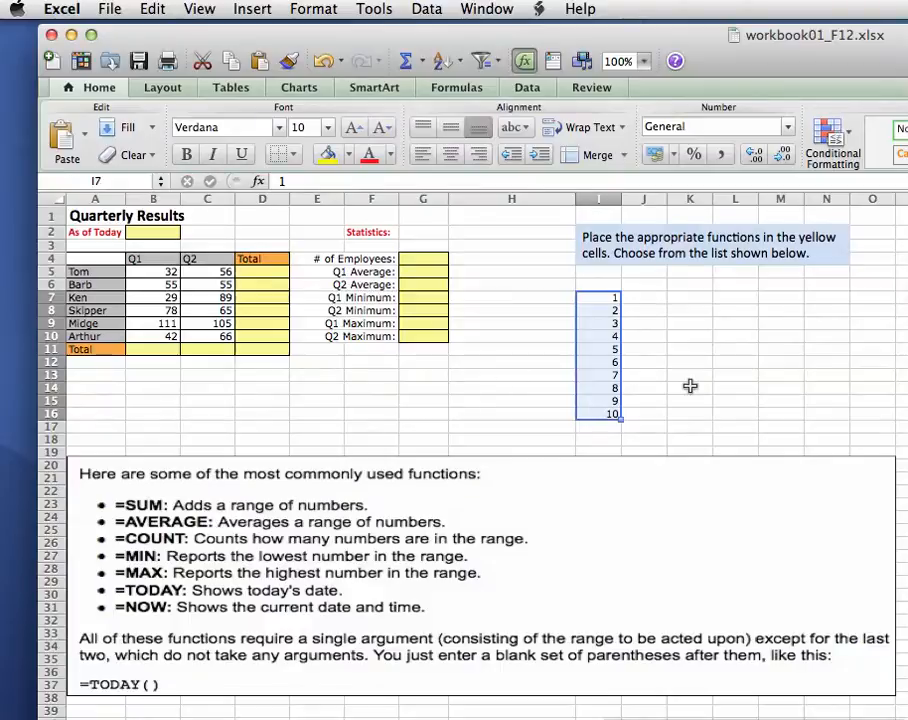
pyautogui.moveTo(682, 399)
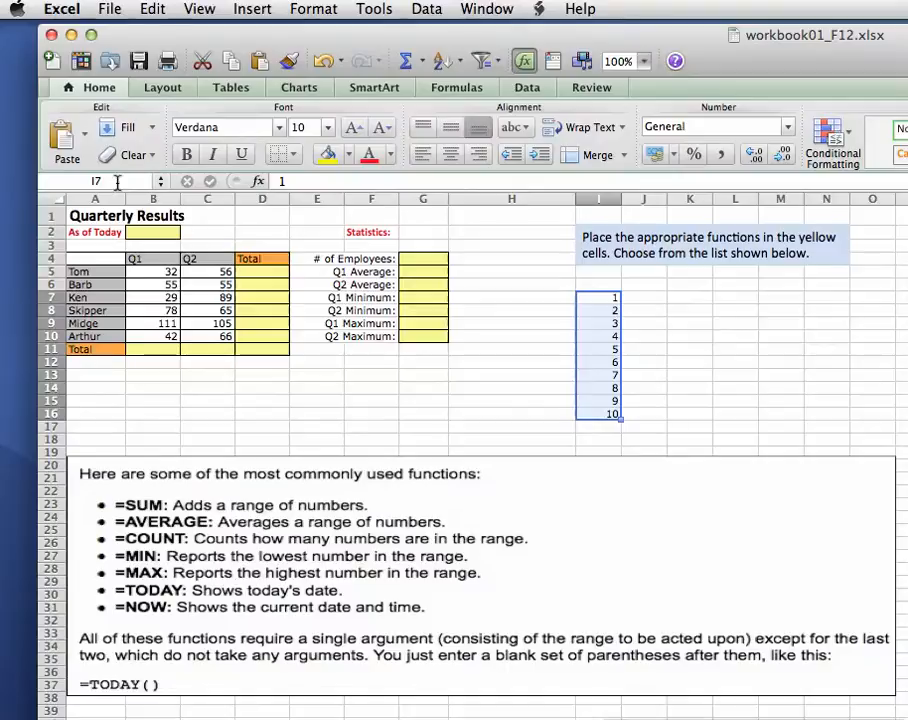
pyautogui.moveTo(115, 181)
pyautogui.write('m')
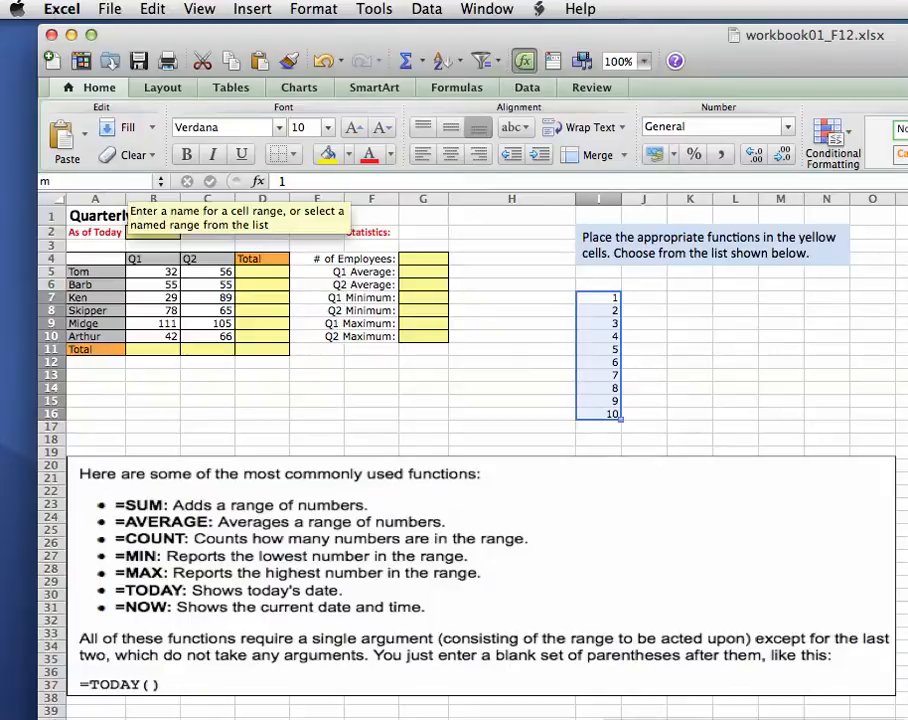
pyautogui.write('y')
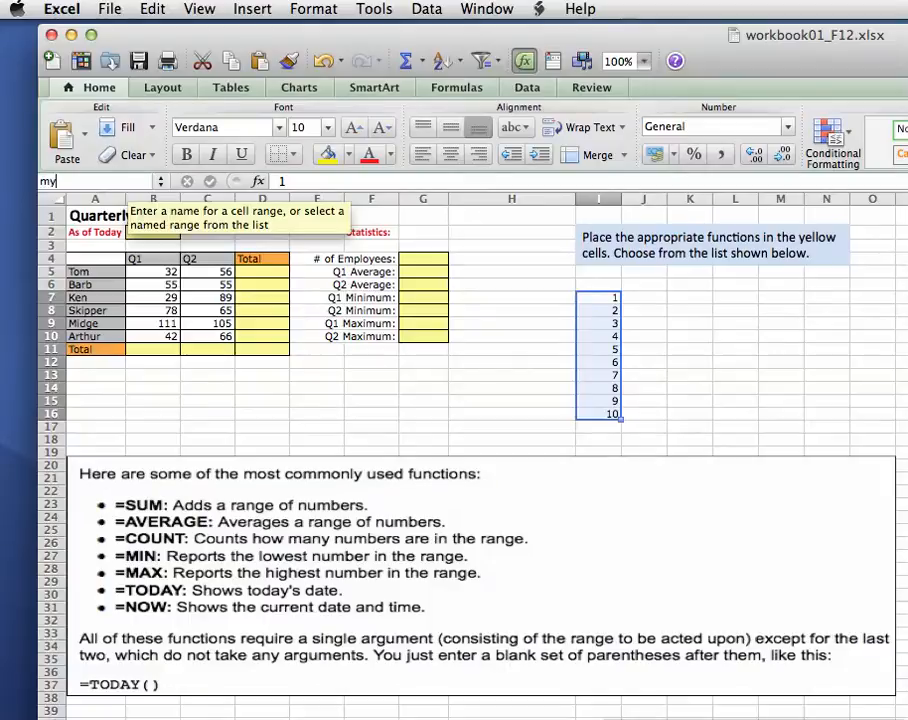
pyautogui.write('Range')
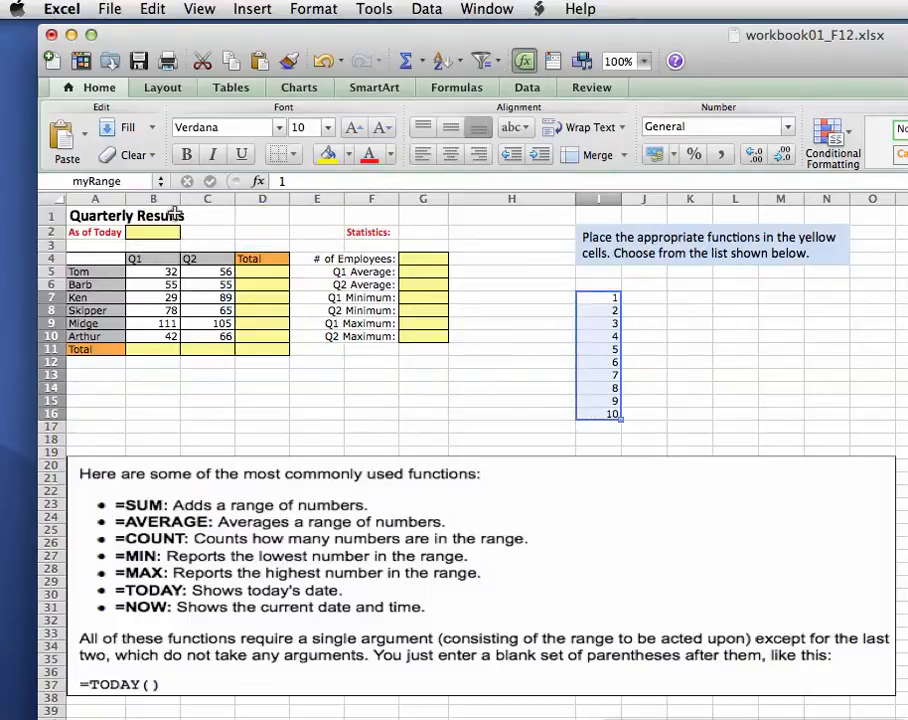
pyautogui.click(160, 181)
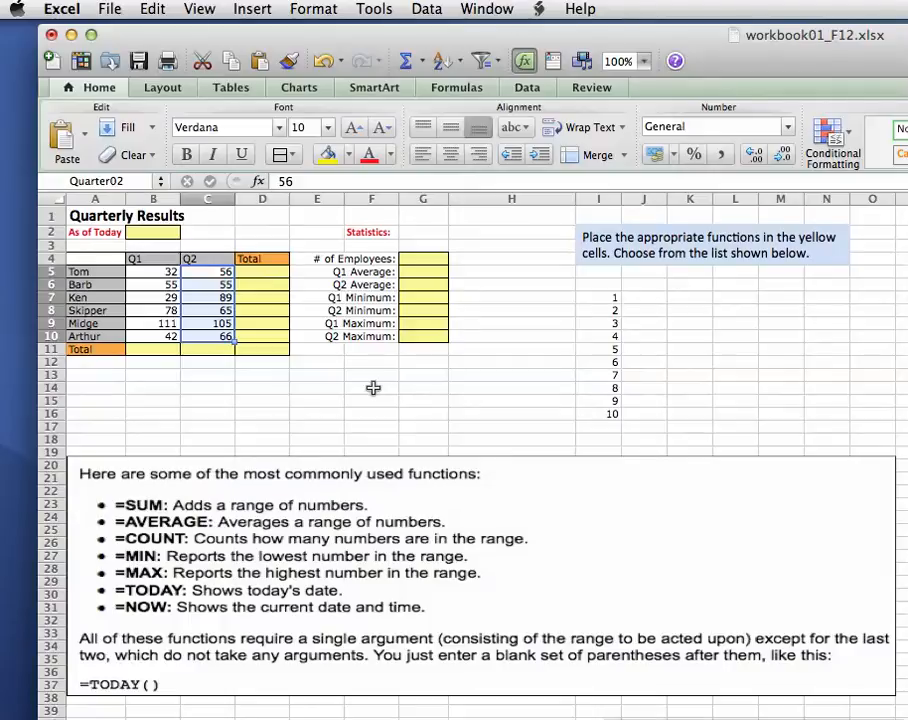
pyautogui.moveTo(262, 22)
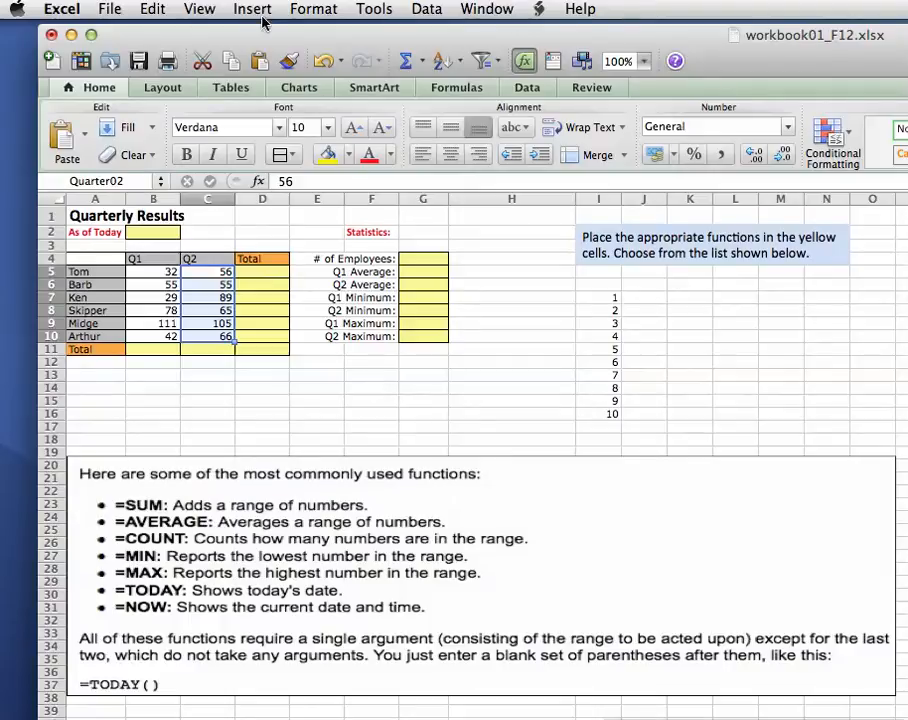
# Step: Open the Insert menu
pyautogui.click(252, 9)
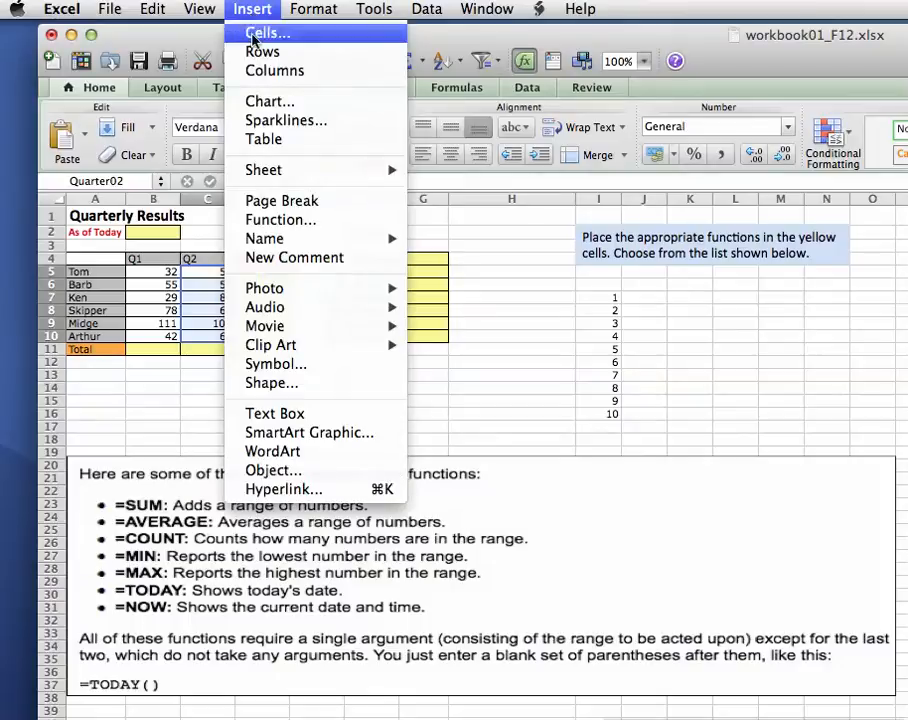
pyautogui.moveTo(264, 238)
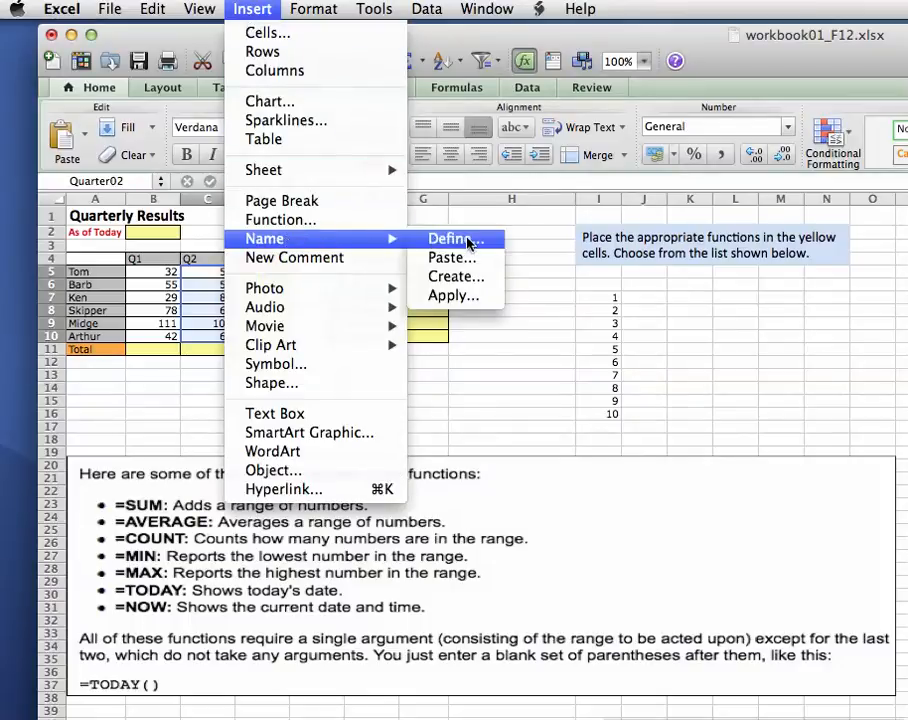
# Step: Open the Define Name dialog from Insert > Name > Define
pyautogui.click(455, 238)
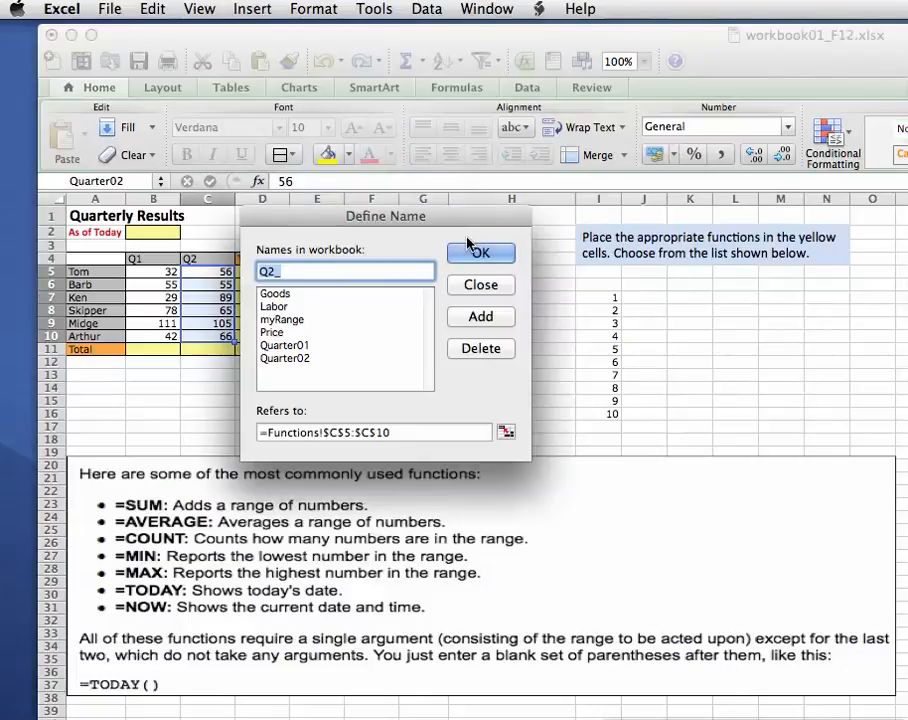
pyautogui.moveTo(298, 380)
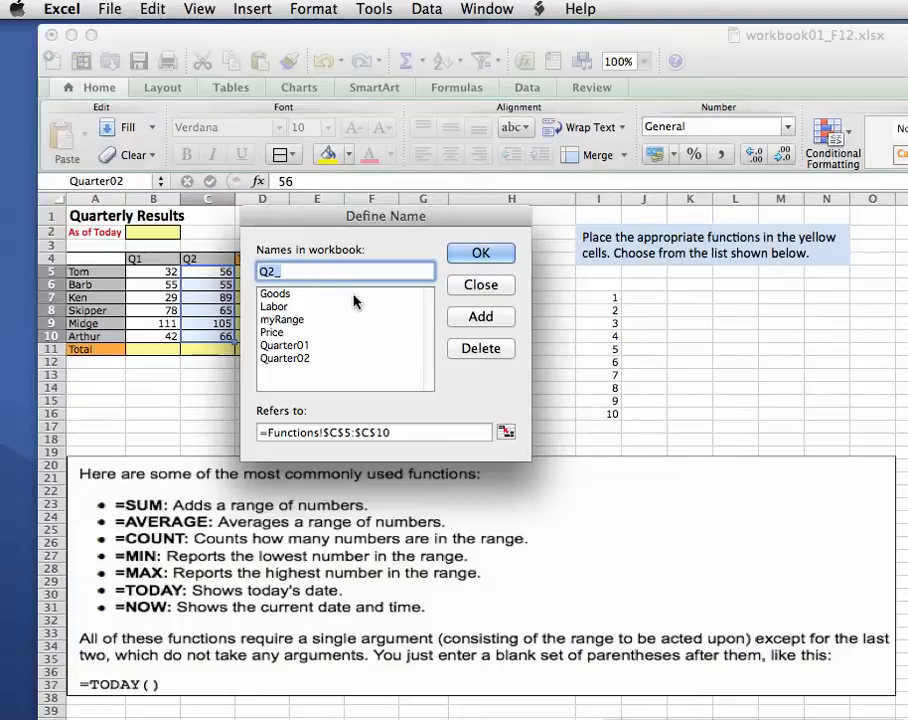
# Step: Delete the myRange, Quarter01 and Quarter02 names in Define Name
pyautogui.click(283, 319)
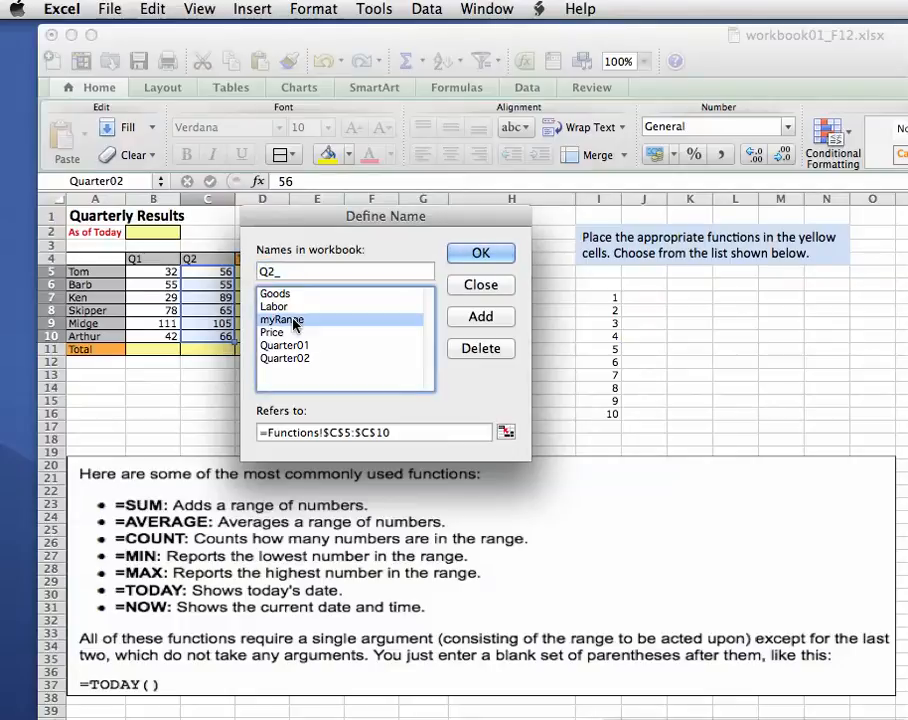
pyautogui.click(281, 319)
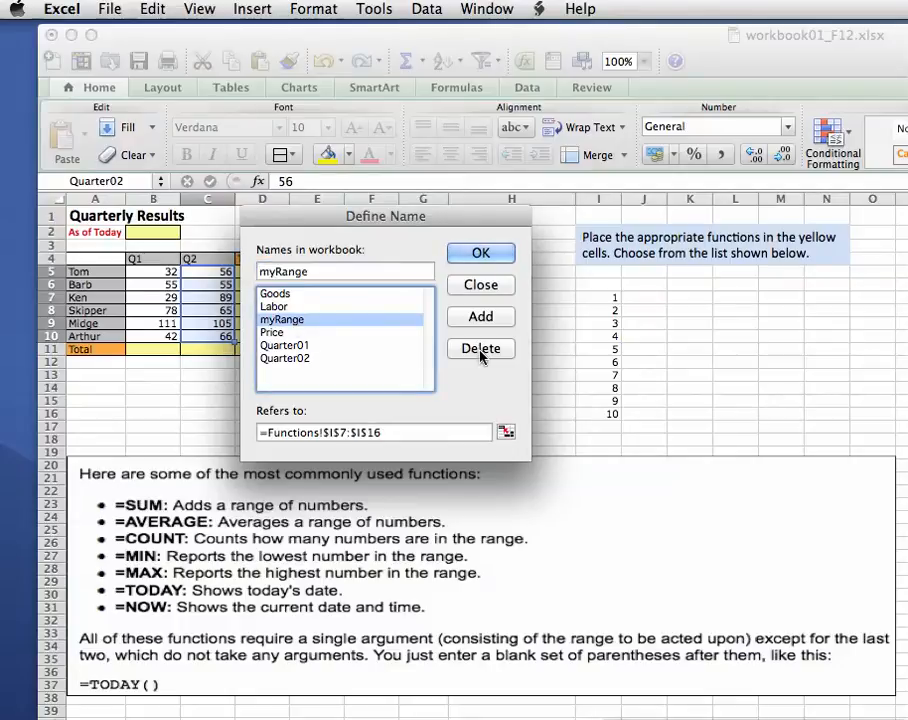
pyautogui.click(481, 348)
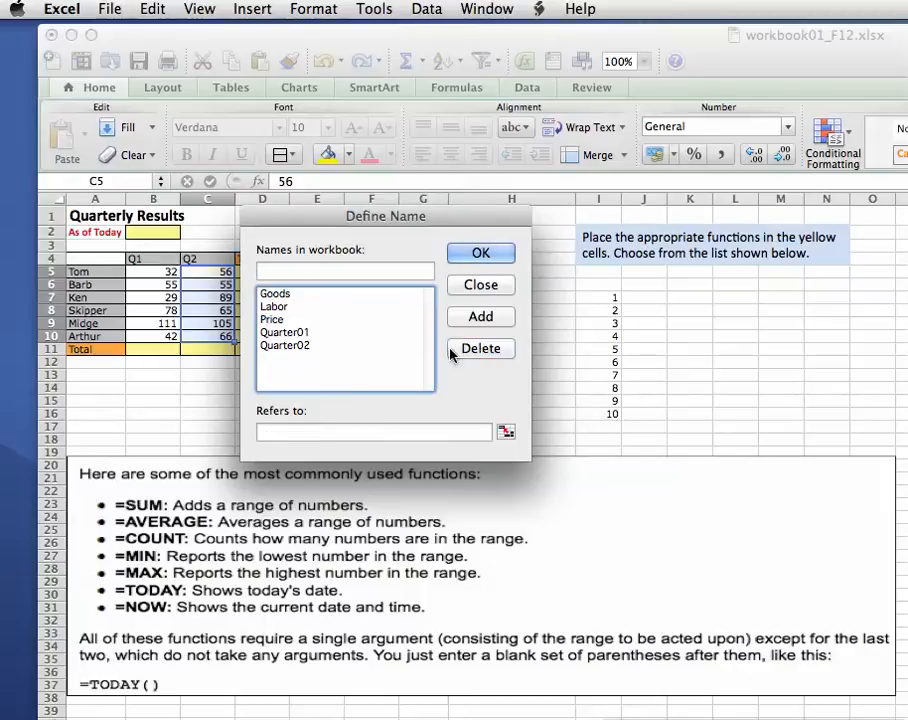
pyautogui.click(285, 332)
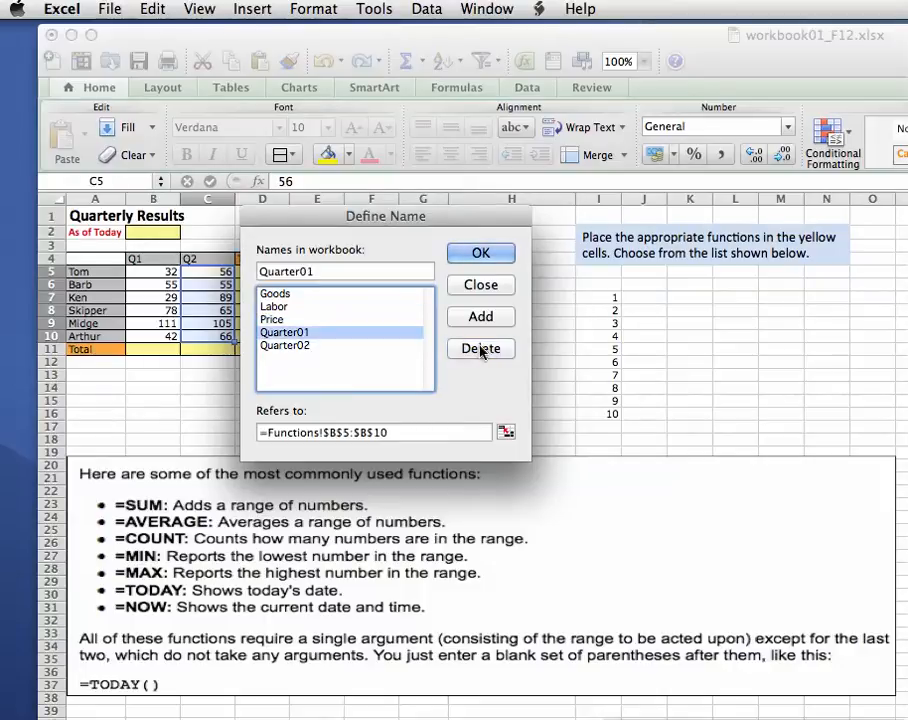
pyautogui.click(480, 348)
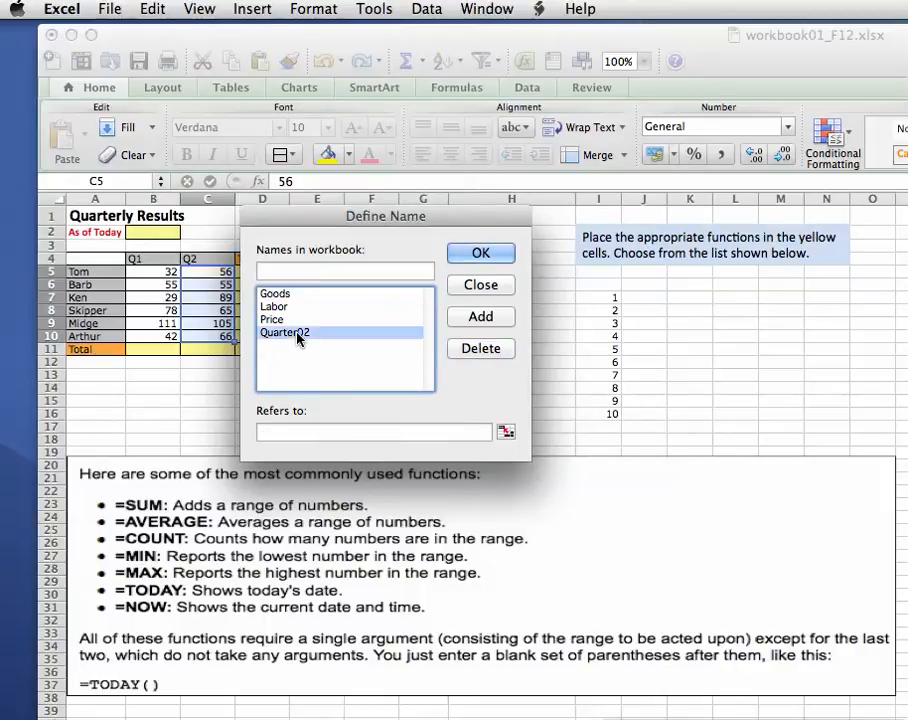
pyautogui.click(480, 348)
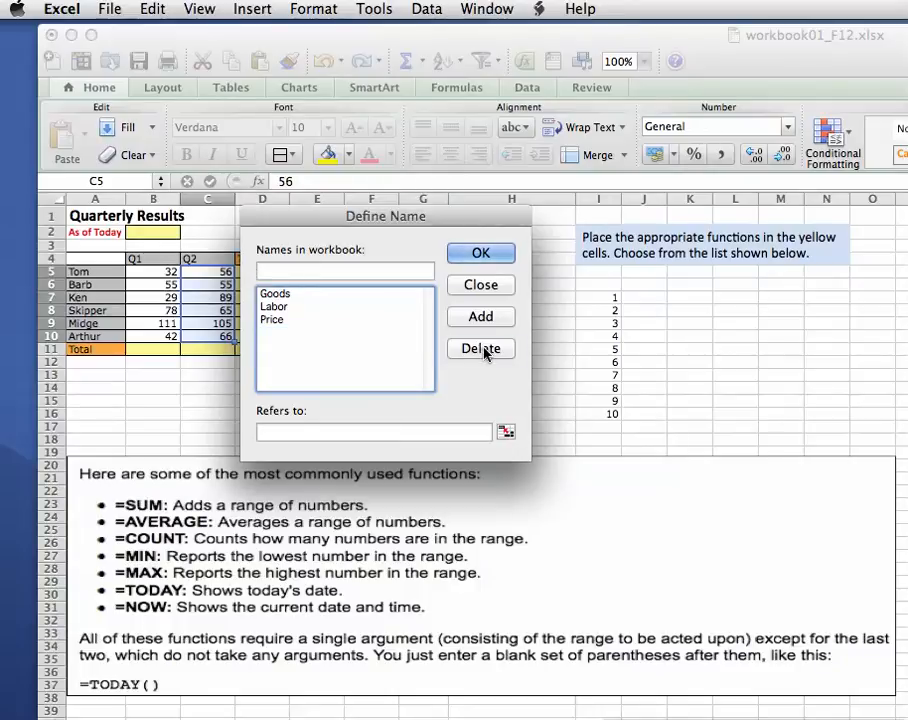
pyautogui.moveTo(481, 317)
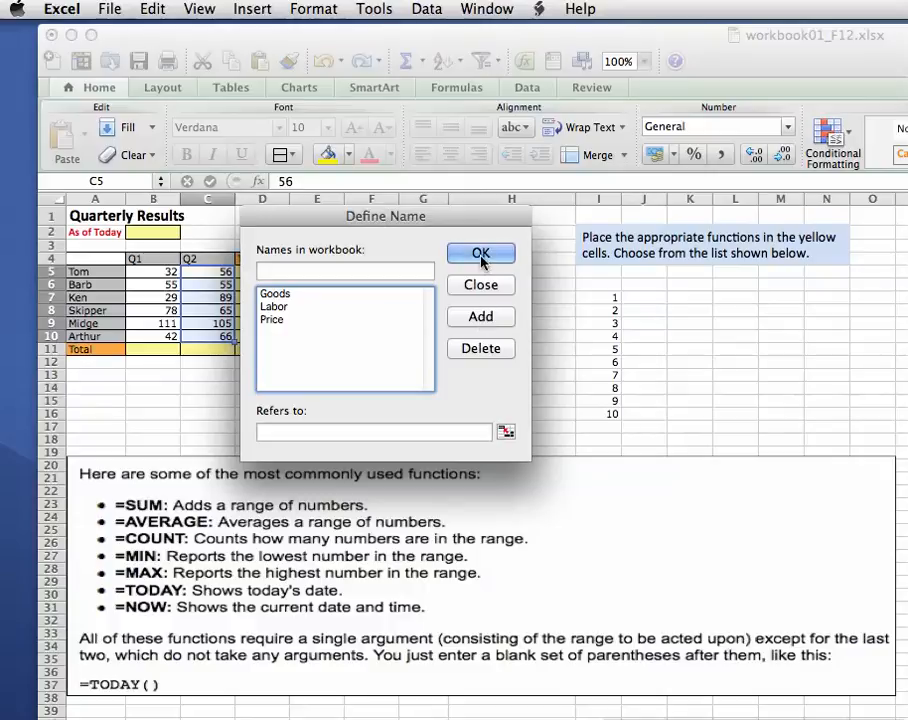
# Step: Close Define Name and reselect I7:I16 and B5:B10 to confirm they're unnamed
pyautogui.click(480, 253)
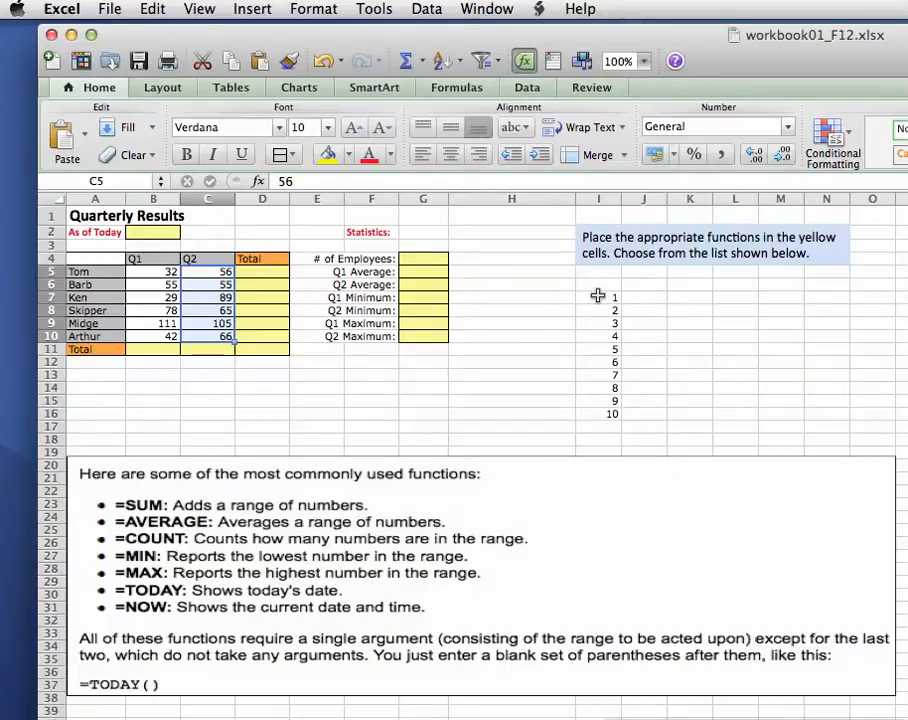
pyautogui.moveTo(598, 296); pyautogui.dragTo(598, 414)
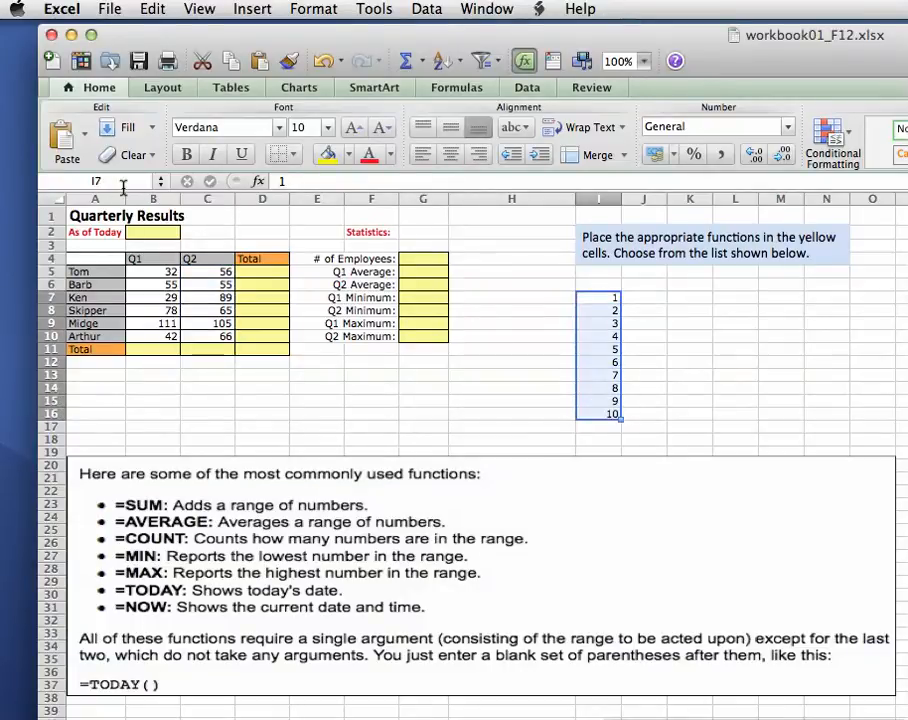
pyautogui.moveTo(97, 181)
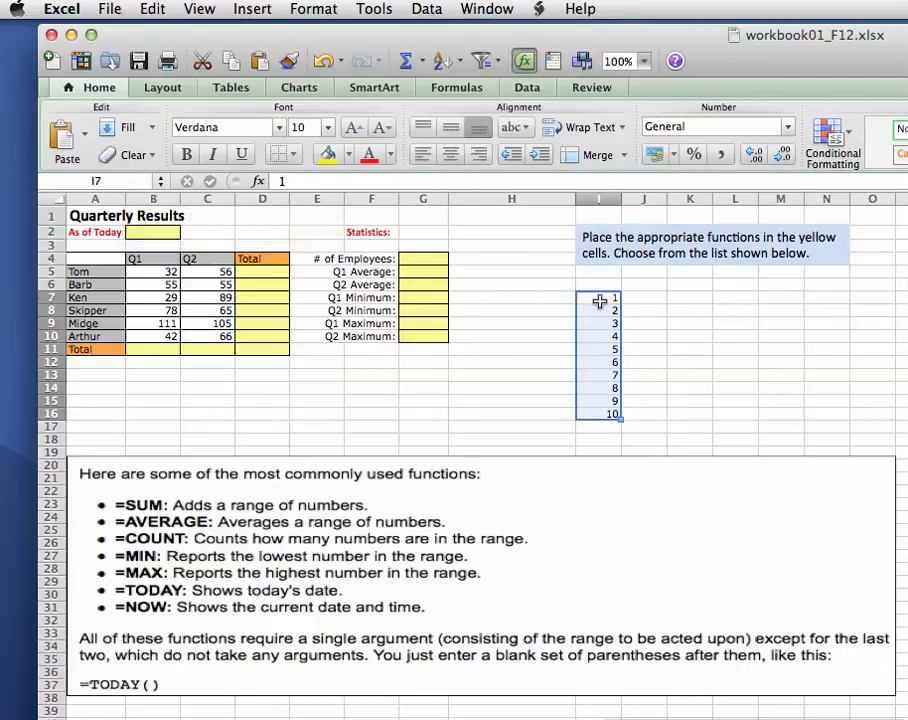
pyautogui.moveTo(205, 259)
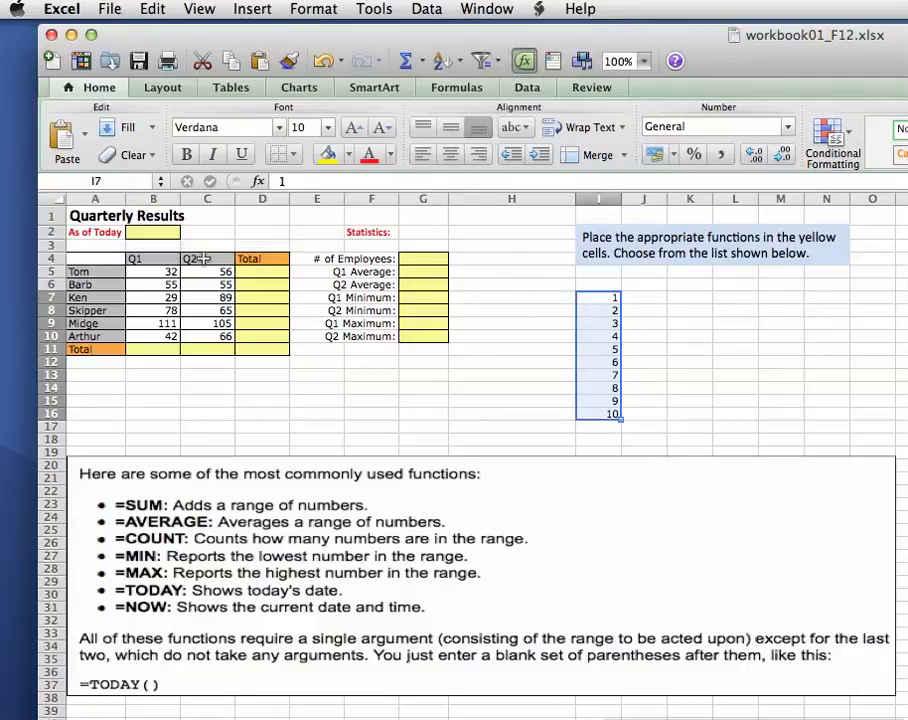
pyautogui.moveTo(153, 271); pyautogui.dragTo(153, 336)
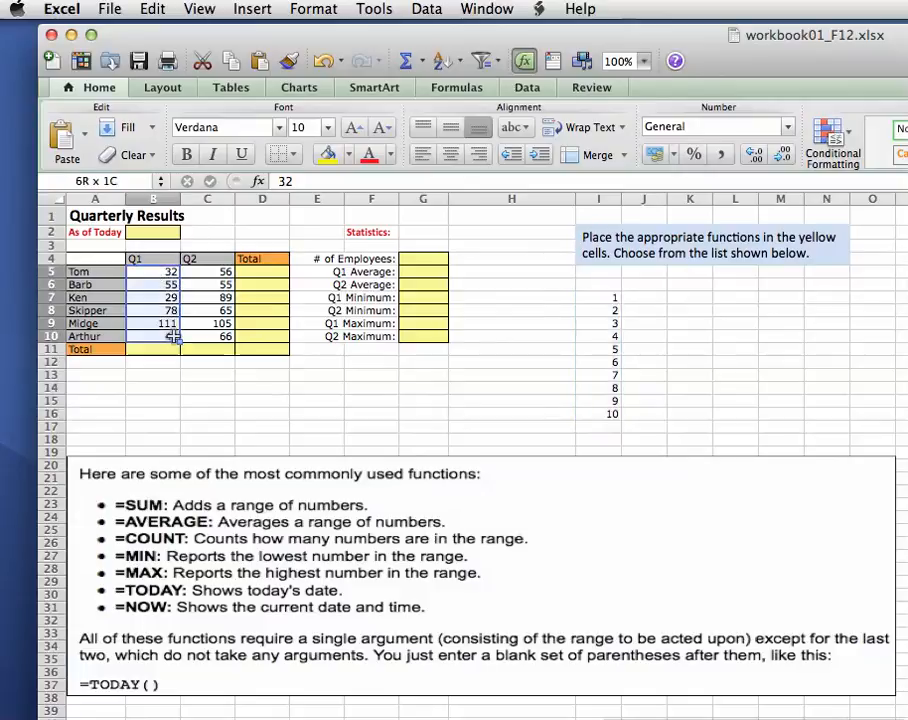
pyautogui.click(153, 271)
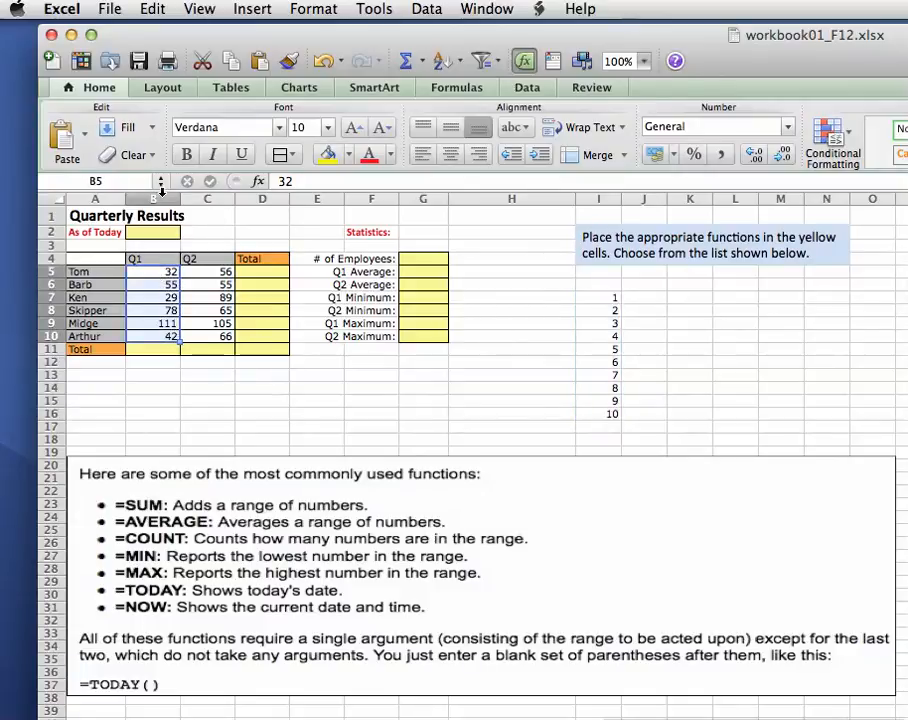